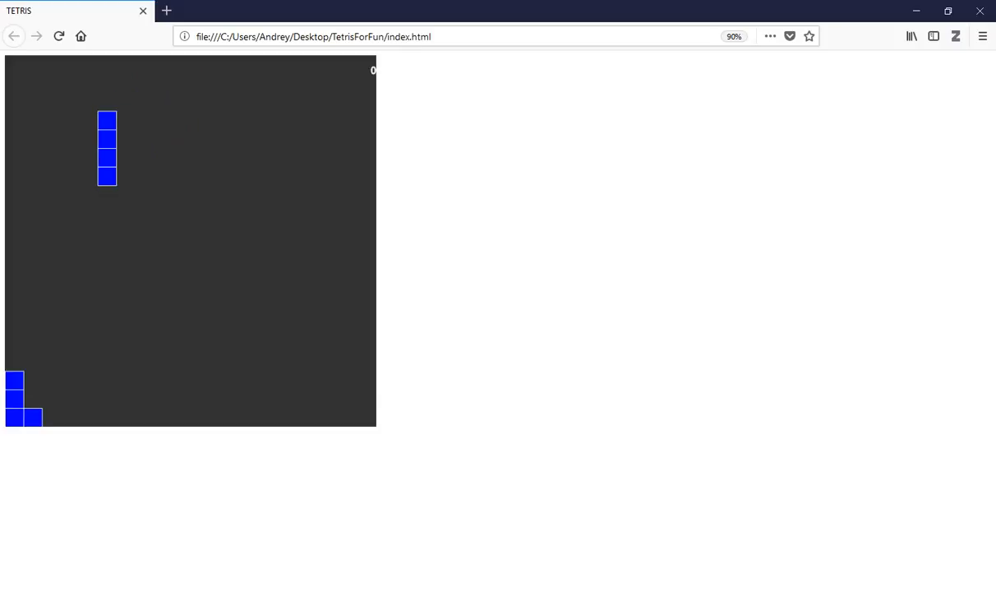
- Rotate the falling tetromino so it lands along the bottom row with the blue, purple, navy and yellow pieces
{"action": "key", "text": "ArrowUp"}
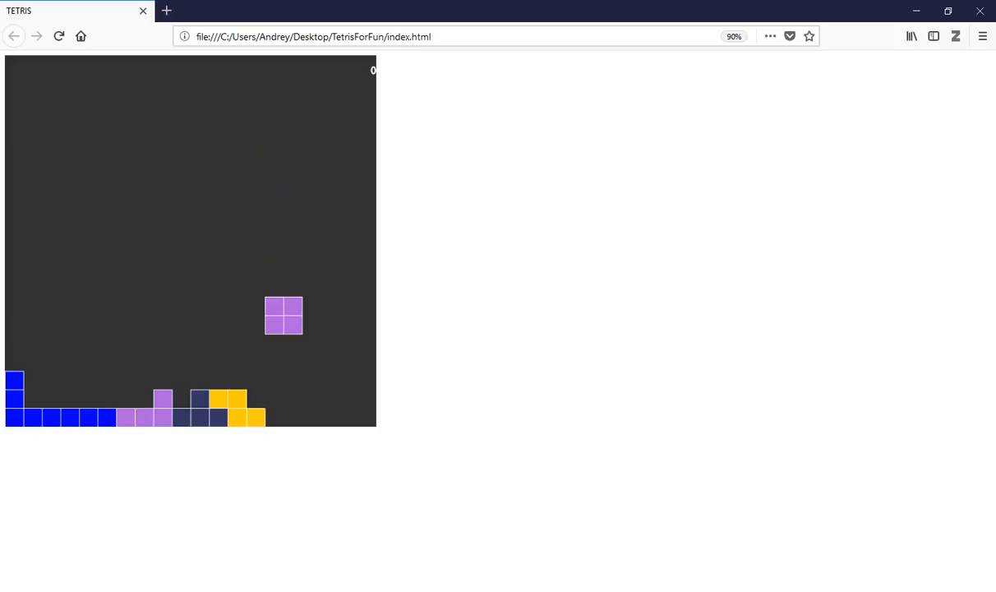
- Drop and shift falling pieces, including the pink one, so the lower rows fill nearly edge to edge
{"action": "key", "text": "ArrowDown"}
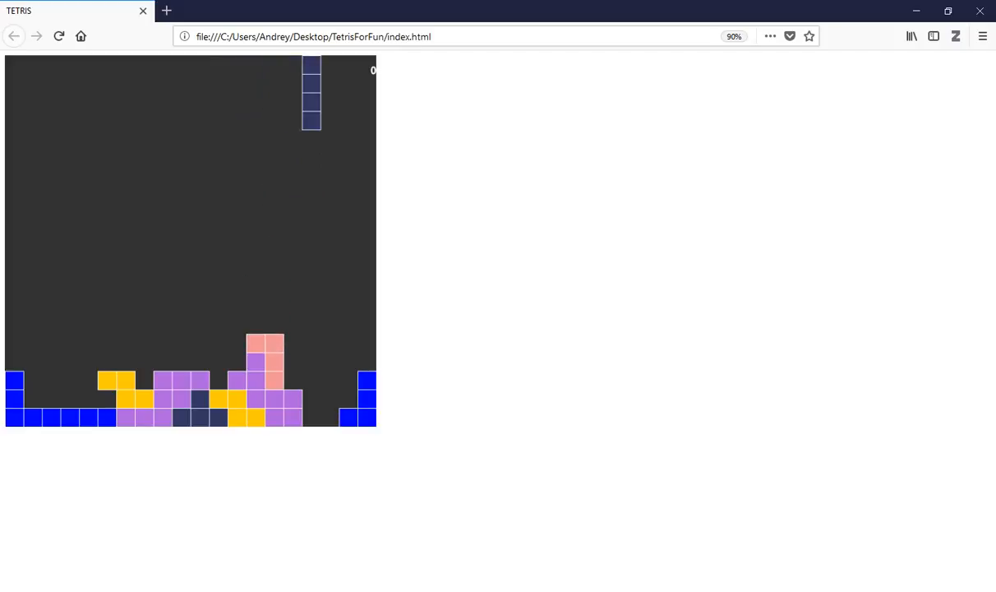
{"action": "key", "text": "ArrowRight"}
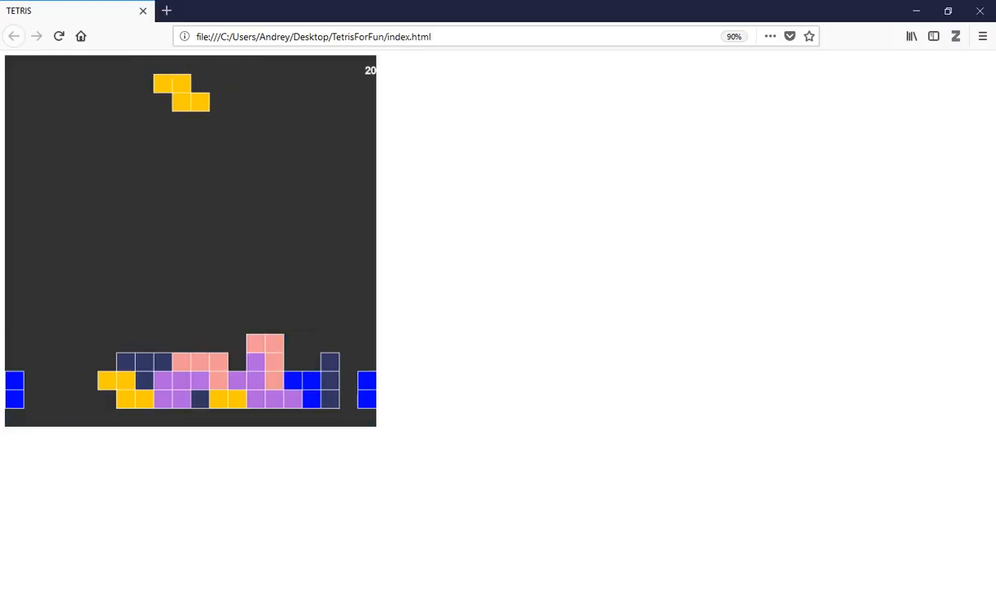
- Move the falling yellow Z piece left toward the remaining gap in the bottom row
{"action": "key", "text": "ArrowLeft"}
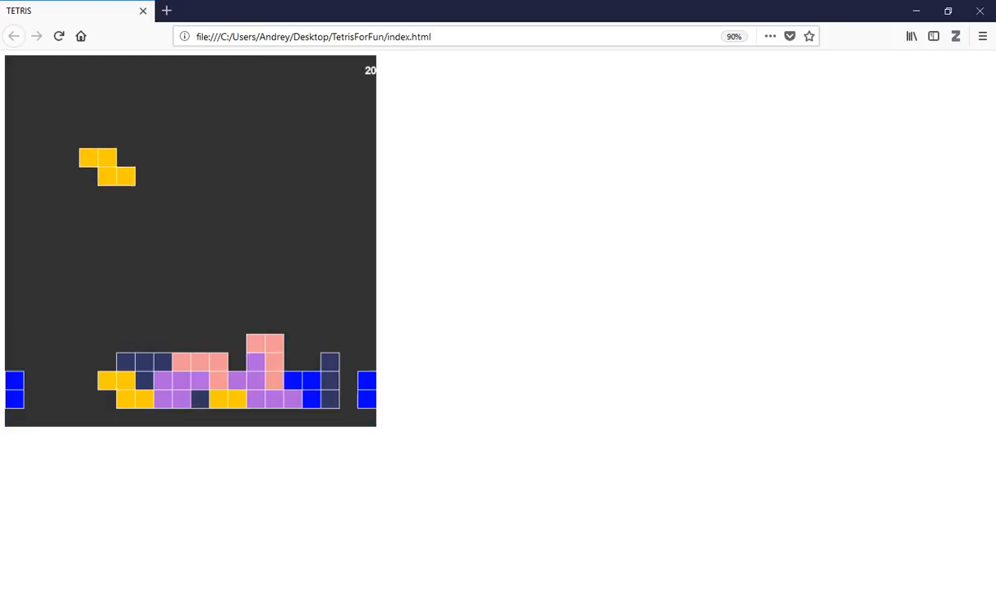